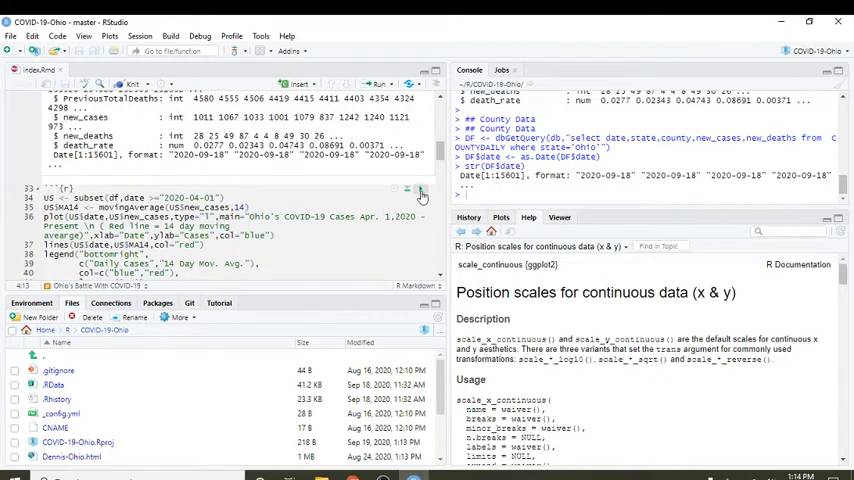
Run the daily cases chunk to plot Ohio cases with a red 14-day moving average.
{"action": "left_click", "coordinate": [380, 84]}
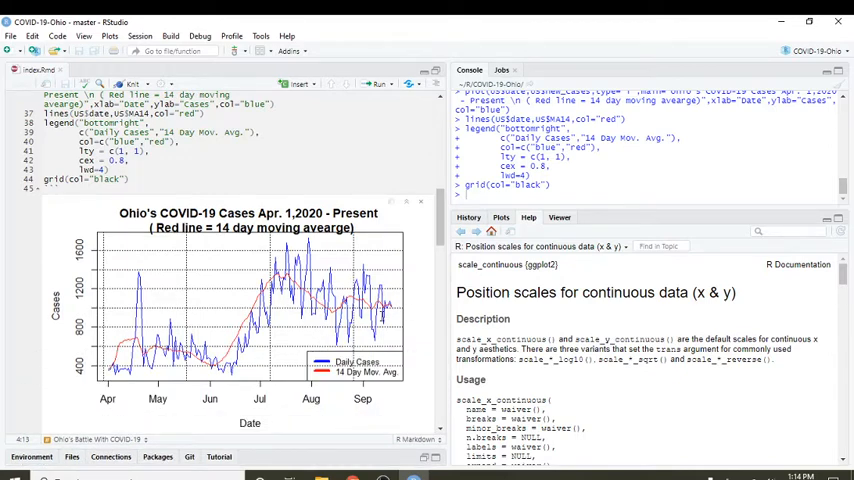
{"action": "mouse_move", "coordinate": [375, 300]}
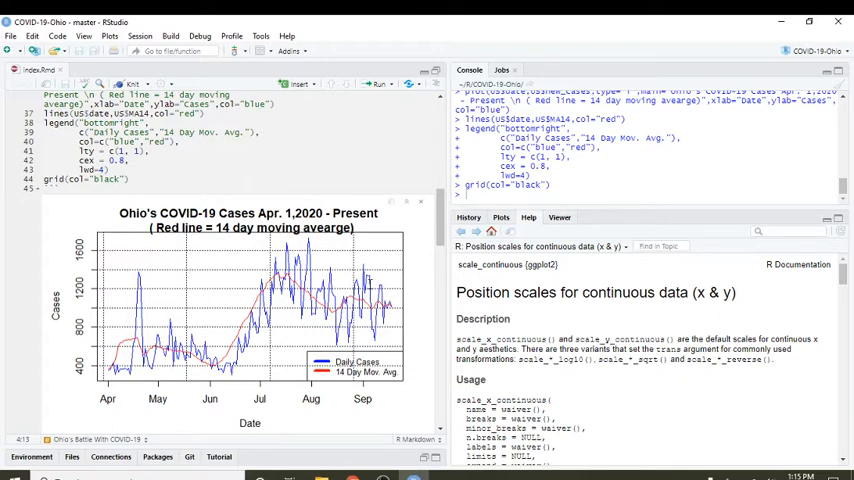
{"action": "scroll", "scroll_direction": "down", "scroll_amount": 3}
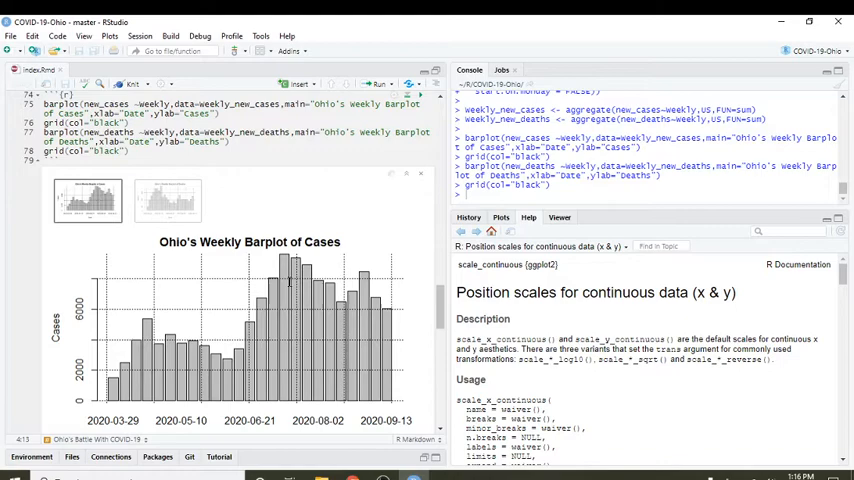
Scroll back up index.Rmd to the State Data database-query chunk.
{"action": "scroll", "scroll_direction": "up", "scroll_amount": 3}
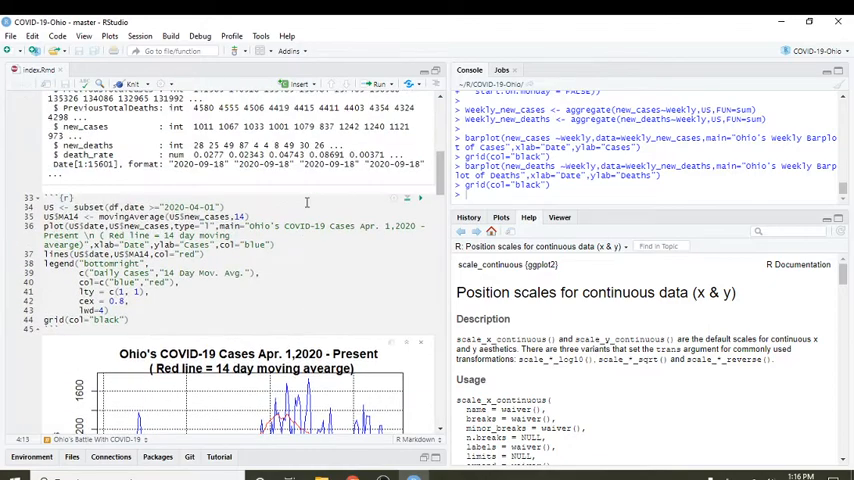
{"action": "scroll", "scroll_direction": "up", "scroll_amount": 3}
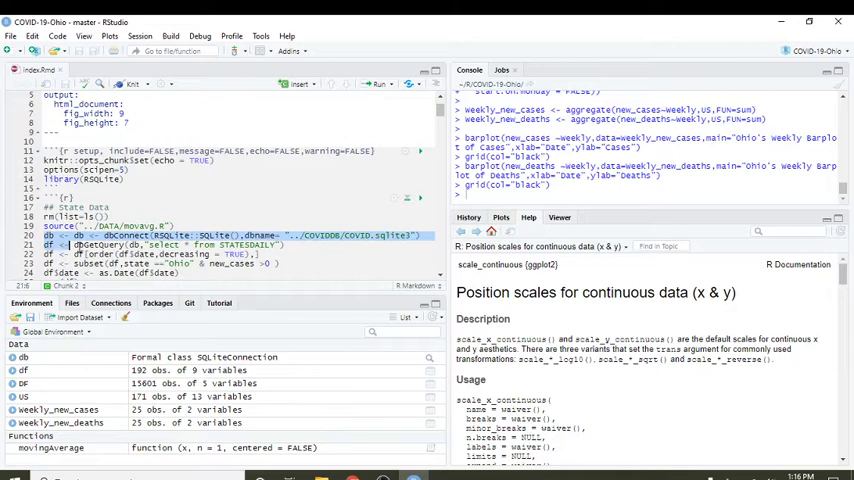
Rerun the database query lines 20–22 and filter the df viewer's state column to 'oh'.
{"action": "left_click", "coordinate": [240, 254]}
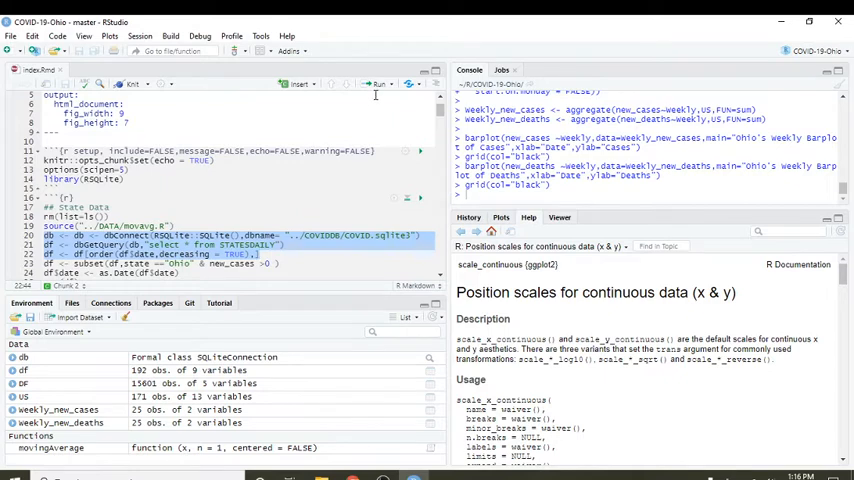
{"action": "left_click", "coordinate": [389, 84]}
{"action": "type", "text": "View(df"}
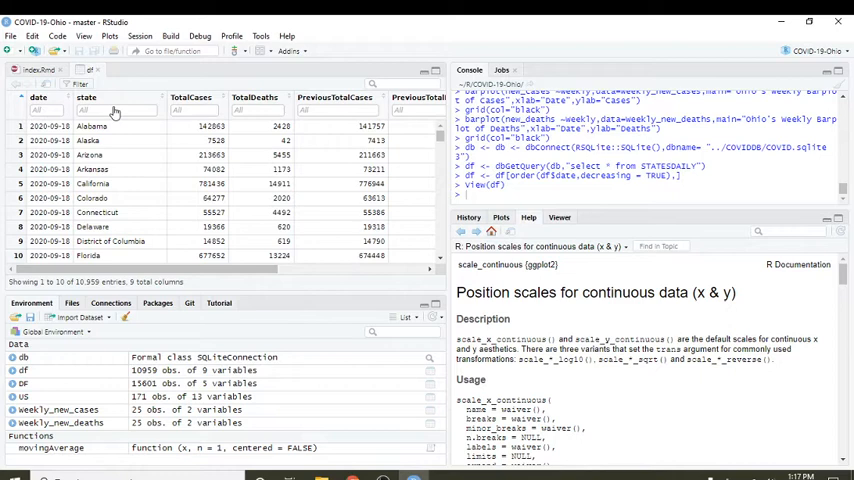
{"action": "type", "text": "oh"}
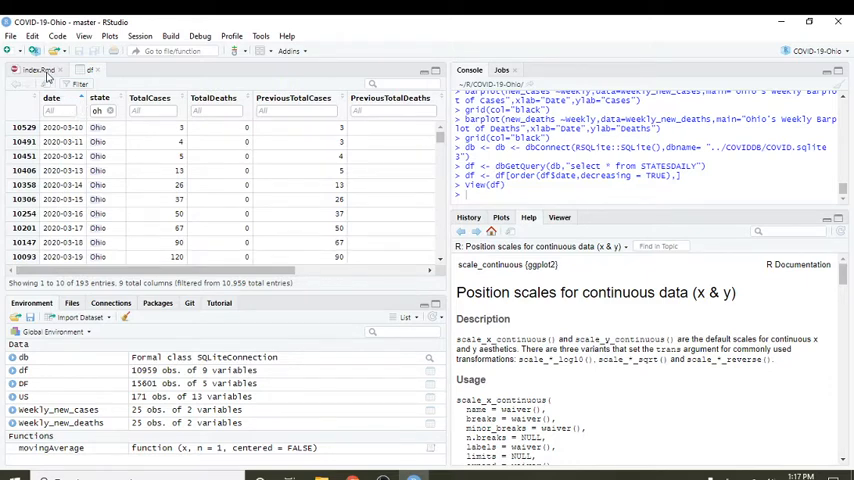
Add a date >= "2020-03" condition to the Ohio subset line and check the earliest dates.
{"action": "left_click", "coordinate": [30, 69]}
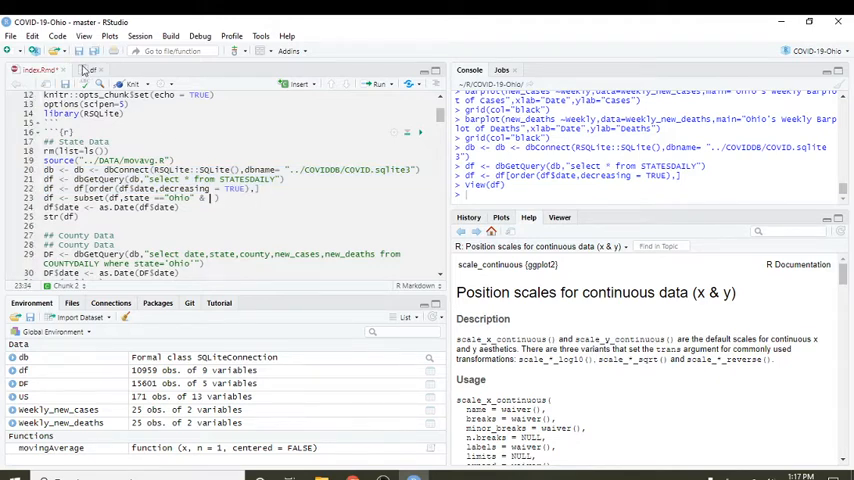
{"action": "left_click", "coordinate": [90, 69]}
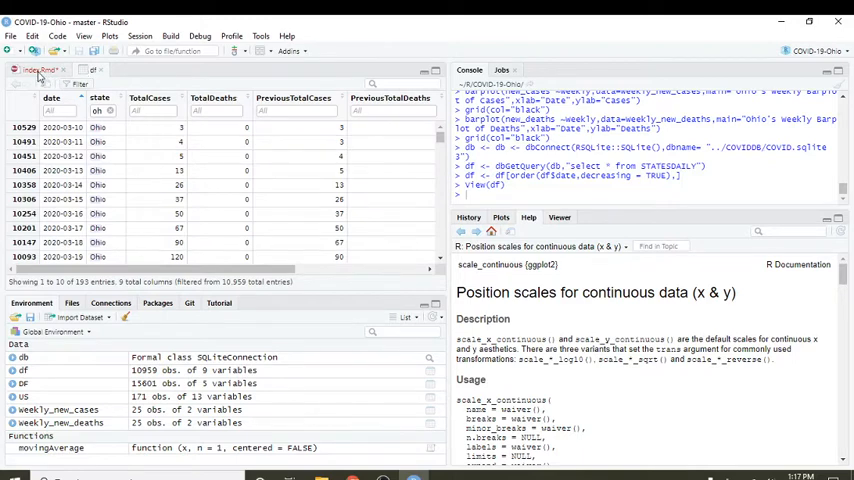
{"action": "left_click", "coordinate": [35, 69]}
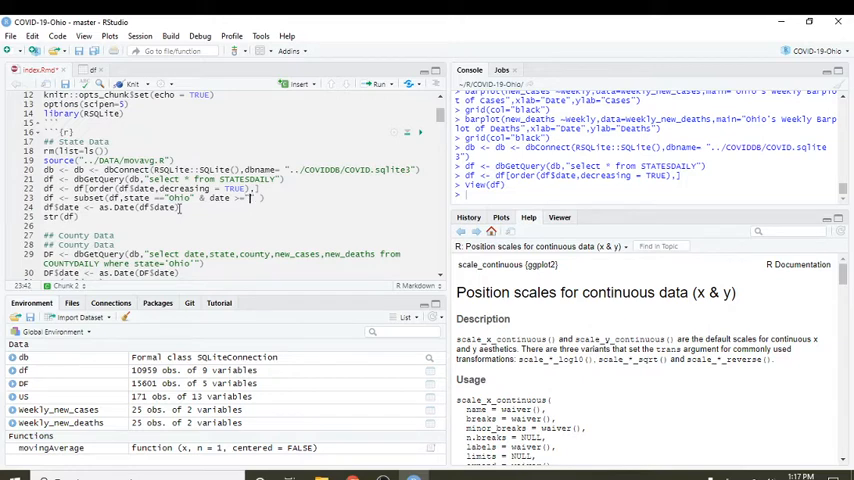
{"action": "type", "text": "2020"}
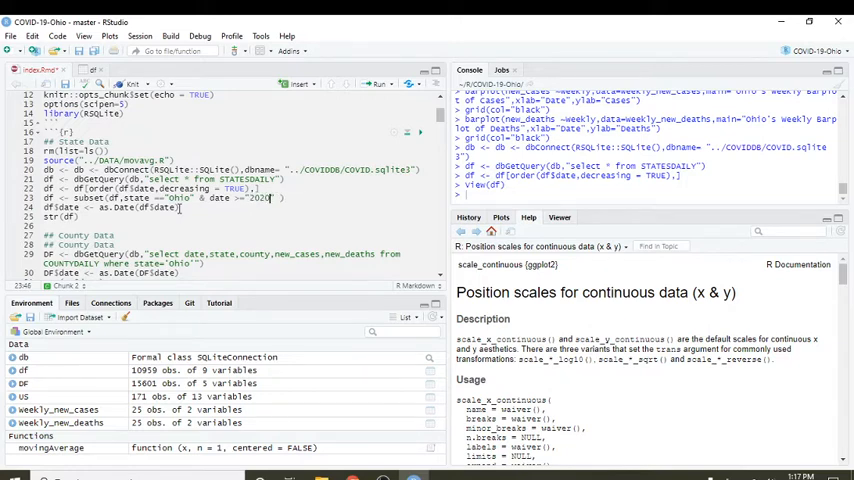
{"action": "type", "text": "-0"}
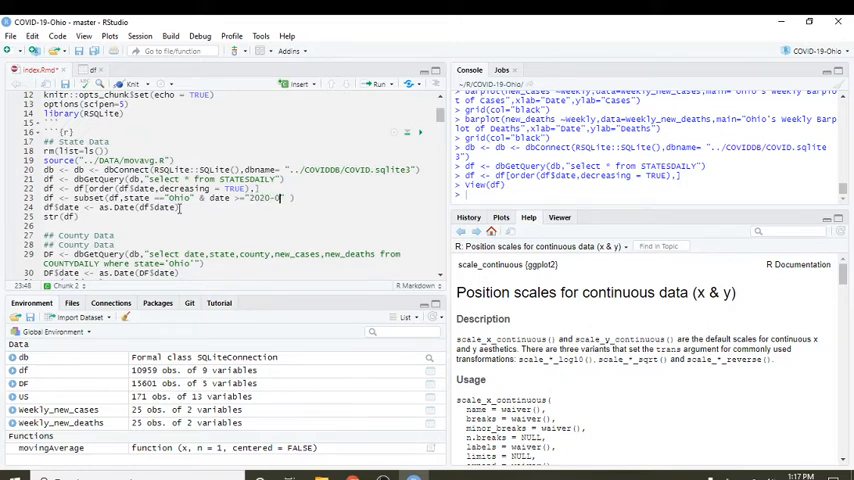
{"action": "type", "text": "03"}
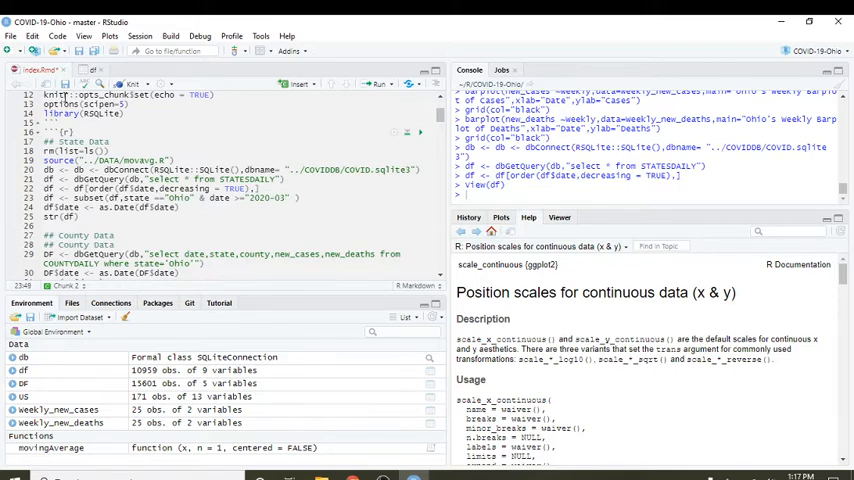
{"action": "left_click", "coordinate": [95, 69]}
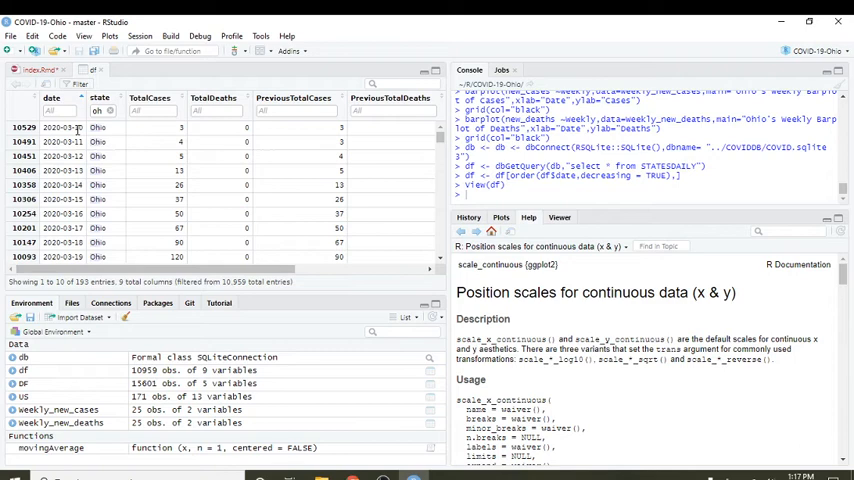
{"action": "mouse_move", "coordinate": [220, 131]}
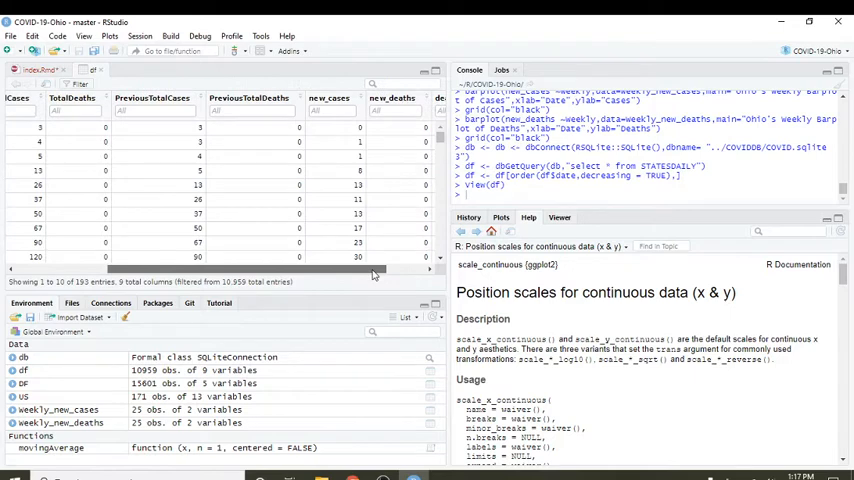
{"action": "scroll", "scroll_direction": "left", "scroll_amount": 3}
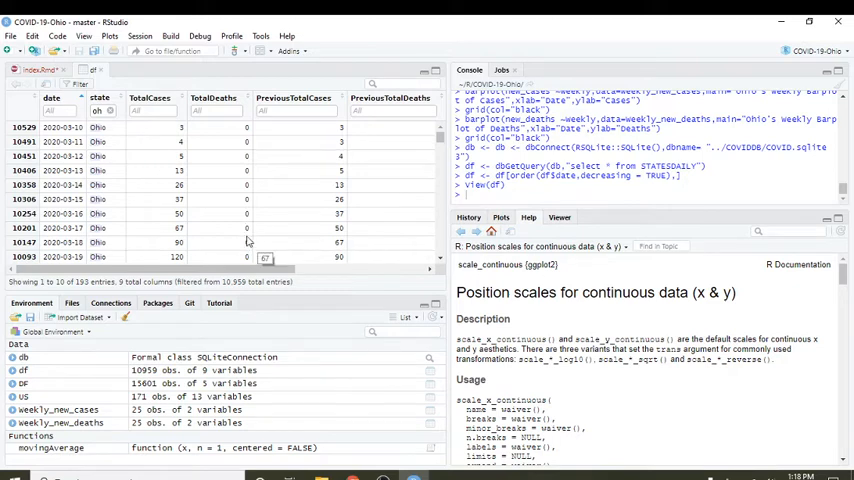
{"action": "mouse_move", "coordinate": [40, 69]}
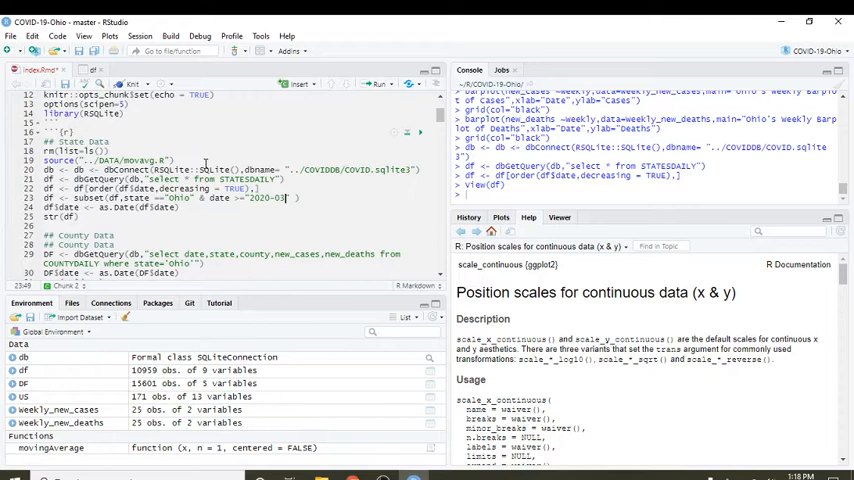
Complete the start date as "2020-03-10" and scroll to the daily deaths plot output.
{"action": "type", "text": "-10"}
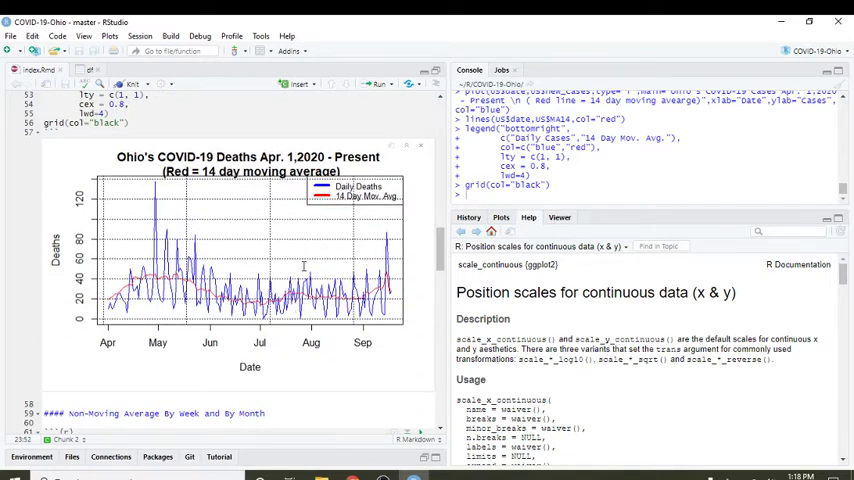
{"action": "scroll", "scroll_direction": "down", "scroll_amount": 3}
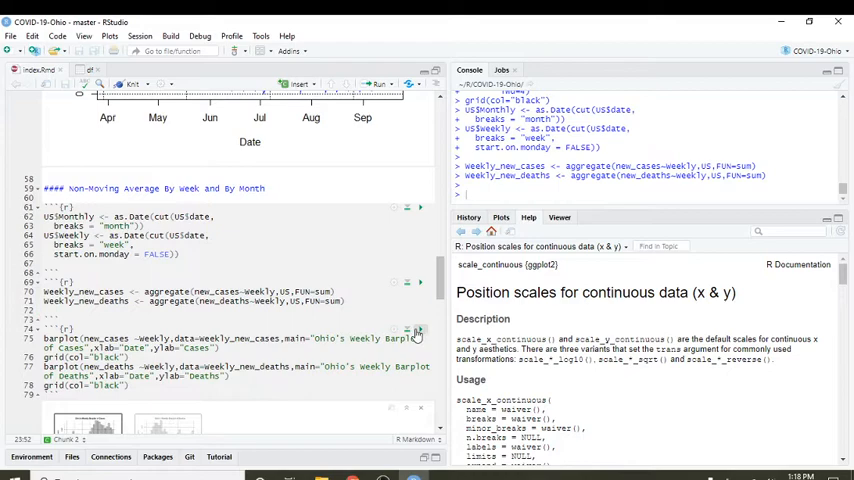
Rerun the weekly barplot chunk, view the weekly deaths barplot, and scroll to the monthly chunk.
{"action": "left_click", "coordinate": [406, 329]}
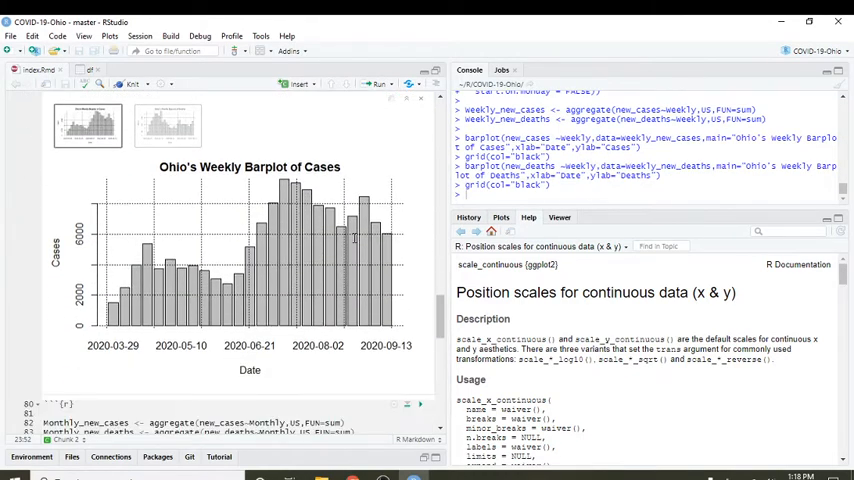
{"action": "mouse_move", "coordinate": [372, 258]}
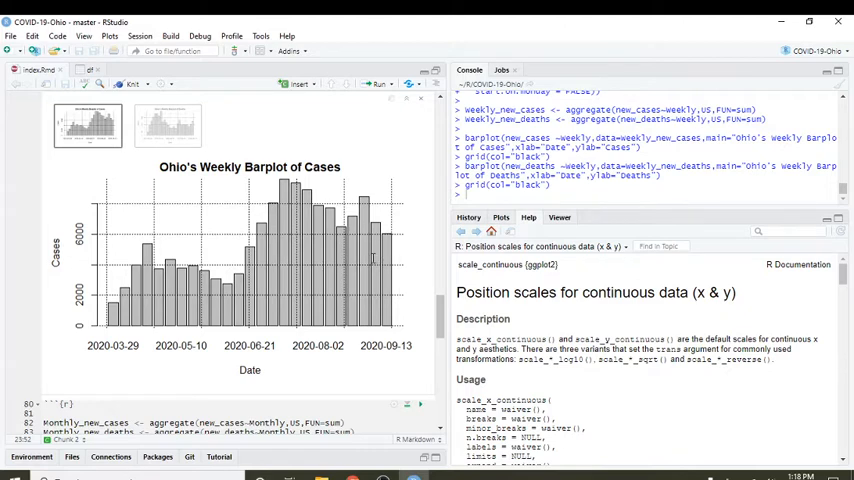
{"action": "left_click", "coordinate": [168, 125]}
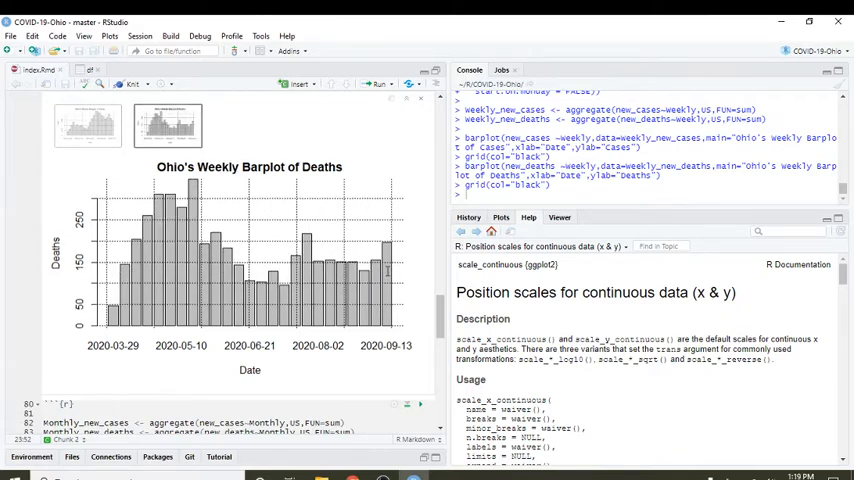
{"action": "scroll", "scroll_direction": "down", "scroll_amount": 3}
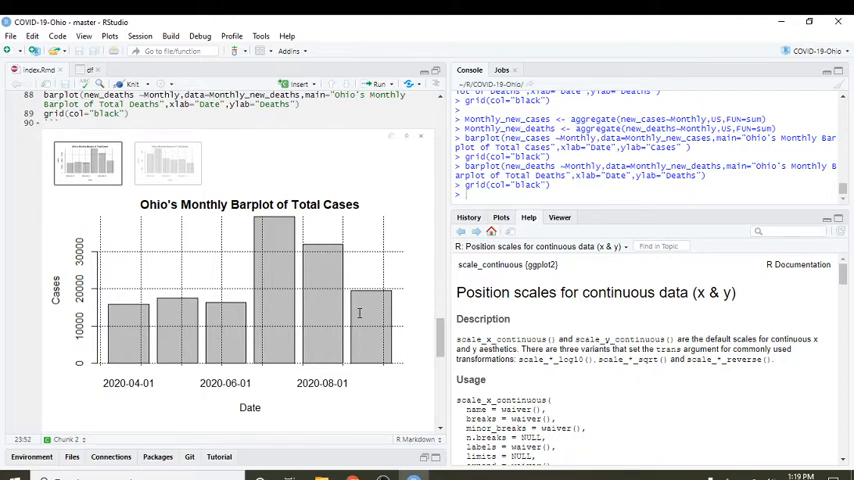
{"action": "mouse_move", "coordinate": [241, 267]}
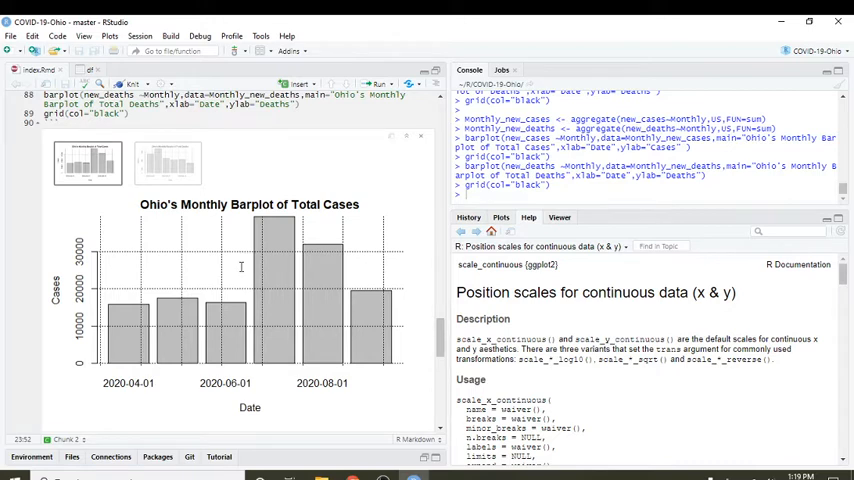
View the monthly total deaths barplot and scroll down to the Weekly and Monthly Mean chunks.
{"action": "left_click", "coordinate": [167, 162]}
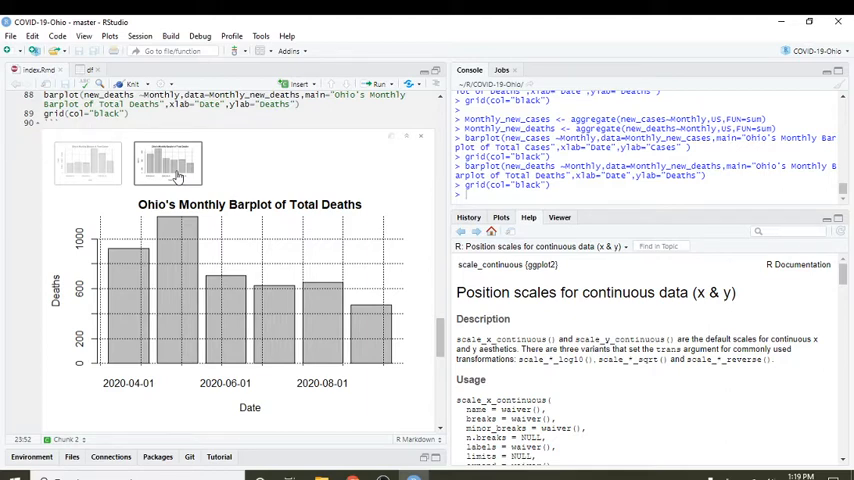
{"action": "scroll", "scroll_direction": "down", "scroll_amount": 3}
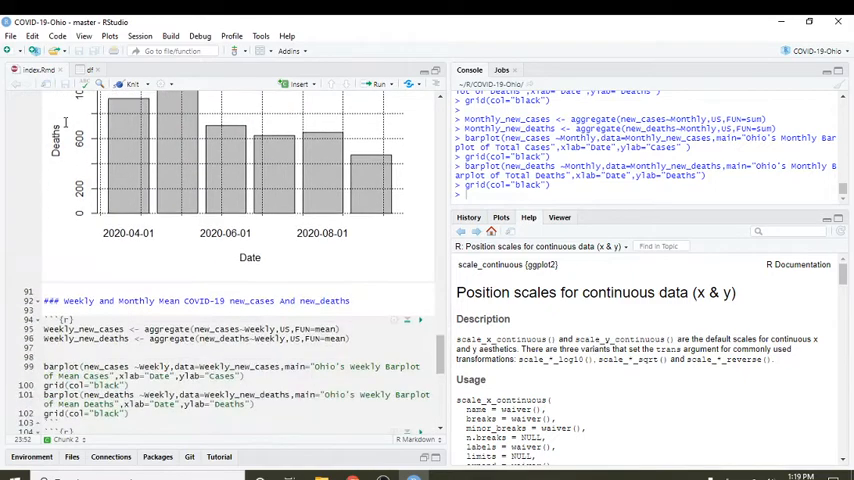
{"action": "scroll", "scroll_direction": "down", "scroll_amount": 3}
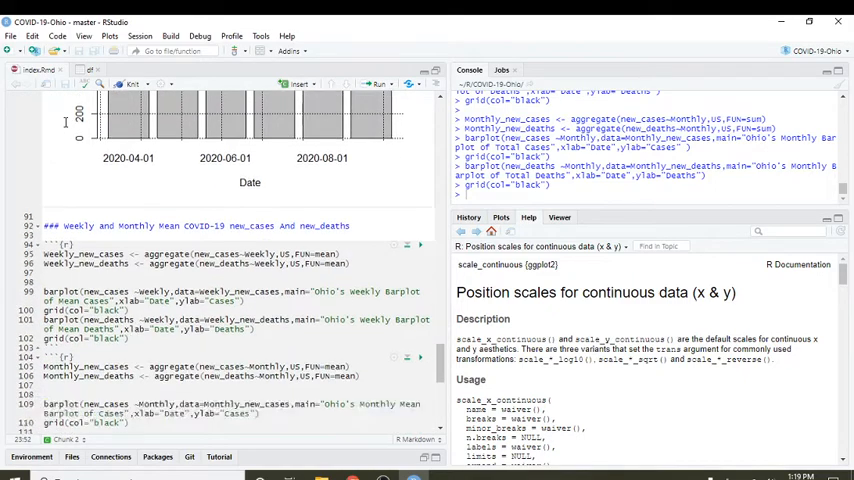
{"action": "scroll", "scroll_direction": "down", "scroll_amount": 3}
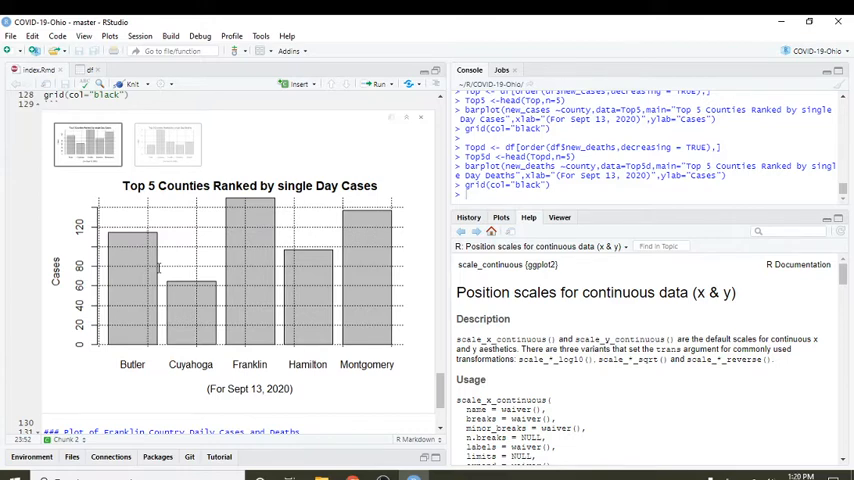
{"action": "mouse_move", "coordinate": [33, 203]}
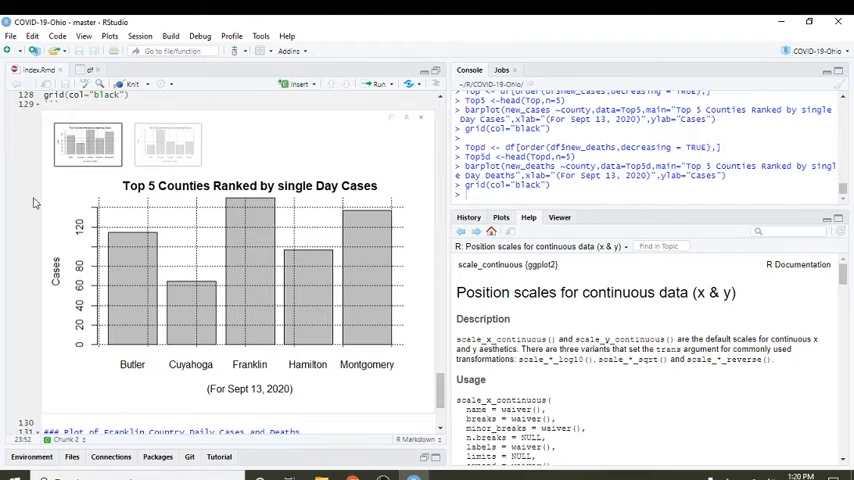
View the top-5 counties single-day deaths chart for Sept 13, 2020, then scroll to Franklin County.
{"action": "left_click", "coordinate": [168, 143]}
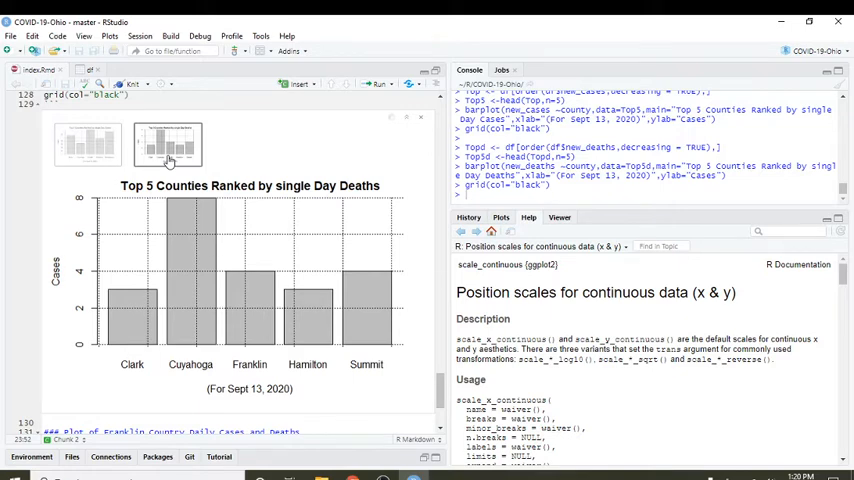
{"action": "scroll", "scroll_direction": "down", "scroll_amount": 3}
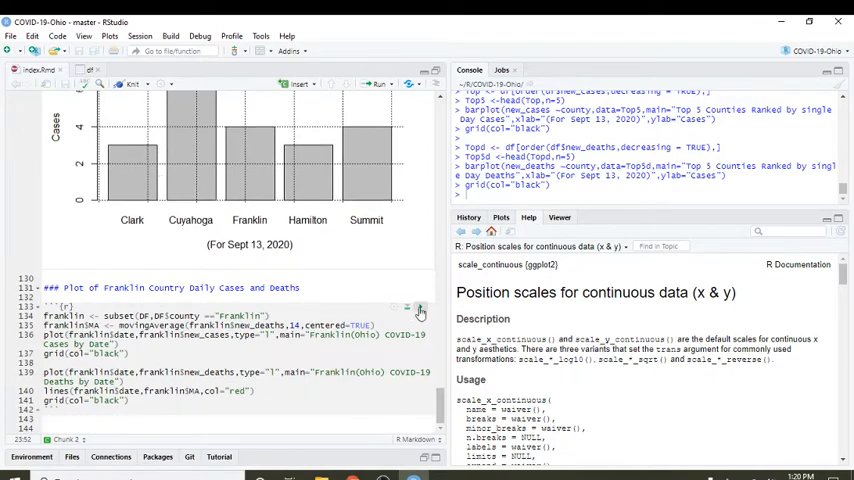
Run the Franklin County chunk and view its daily cases and deaths plots.
{"action": "left_click", "coordinate": [419, 313]}
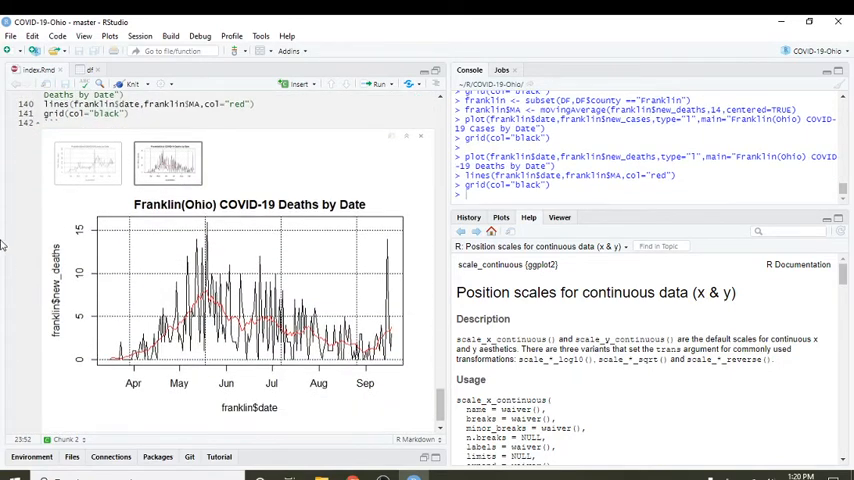
{"action": "left_click", "coordinate": [87, 162]}
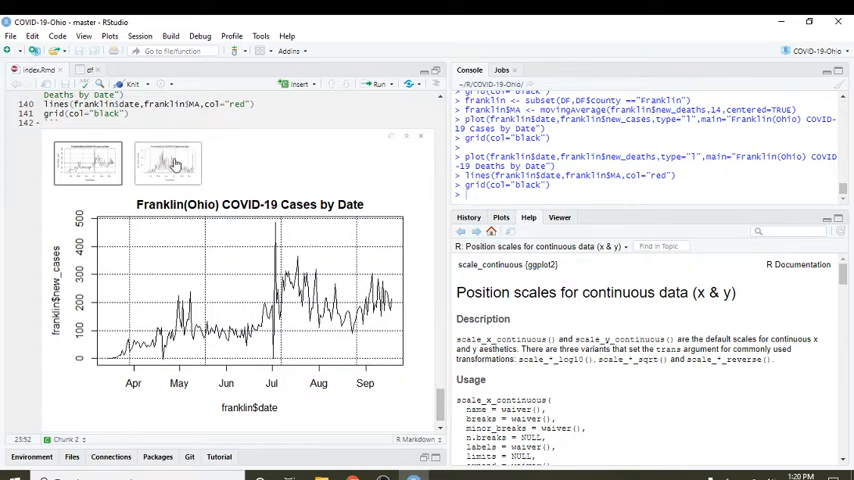
{"action": "left_click", "coordinate": [167, 163]}
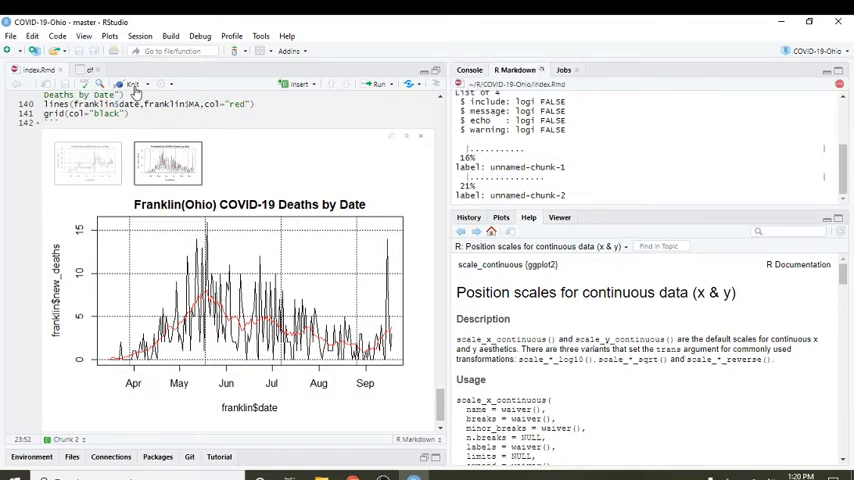
Scroll down the knitted HTML report to Ohio's daily cases plot.
{"action": "scroll", "scroll_direction": "down", "scroll_amount": 3}
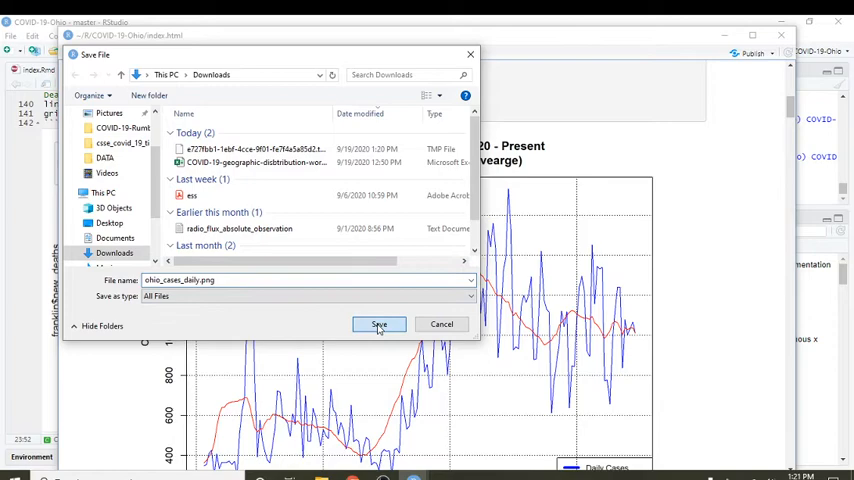
Save the daily cases plot, then save the daily deaths plot as ohio_deaths_daily.png.
{"action": "left_click", "coordinate": [378, 324]}
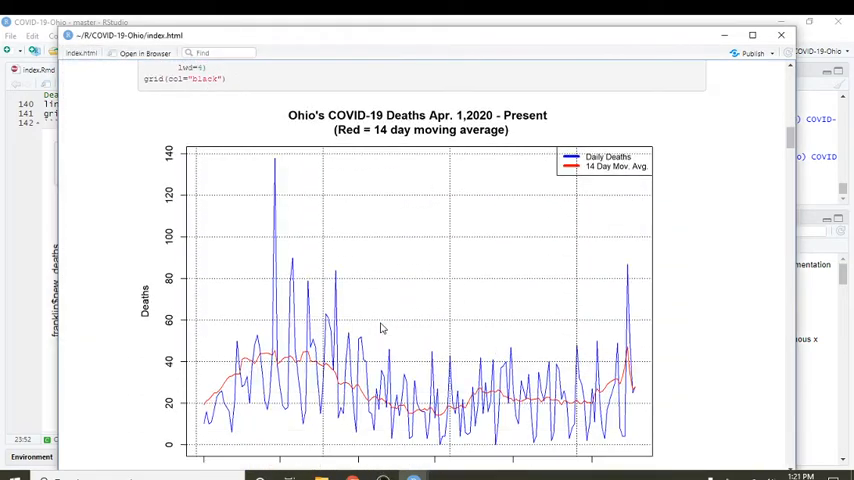
{"action": "right_click", "coordinate": [381, 328]}
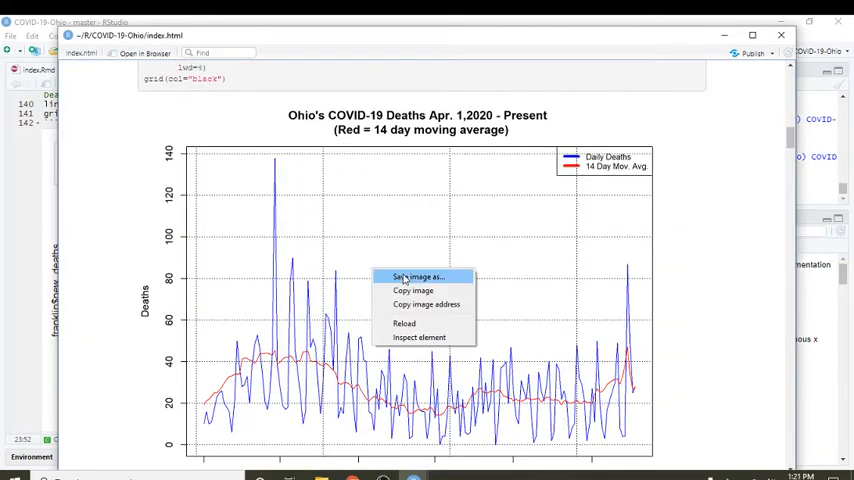
{"action": "left_click", "coordinate": [419, 276]}
{"action": "type", "text": "ohio_dea"}
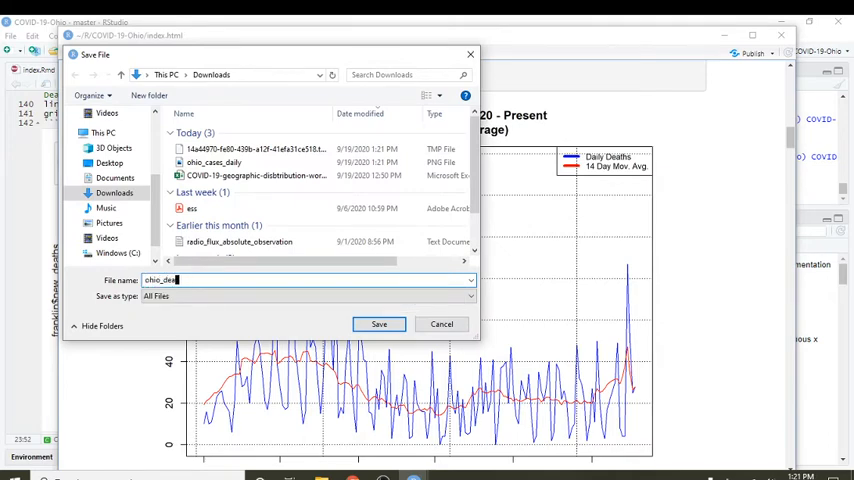
{"action": "type", "text": "ths"}
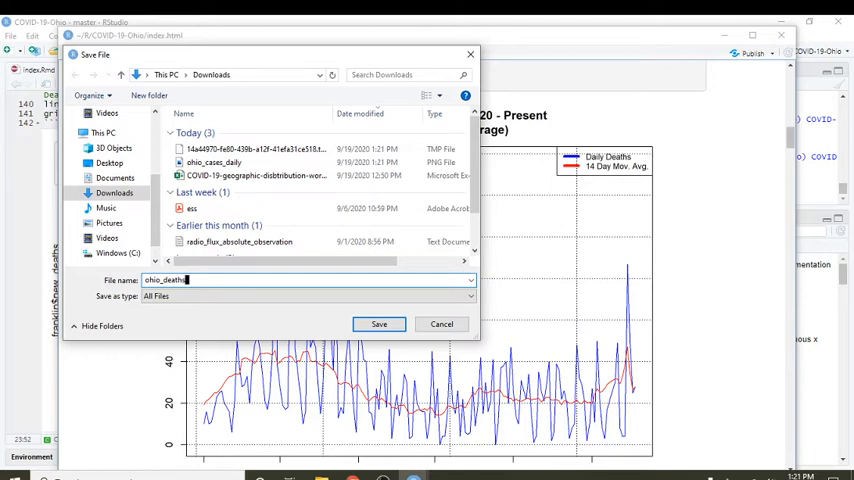
{"action": "type", "text": "_daily"}
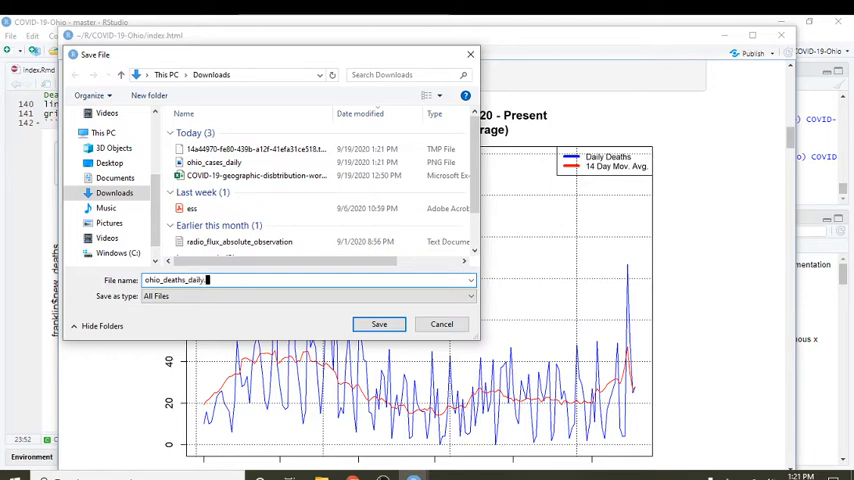
{"action": "type", "text": "png"}
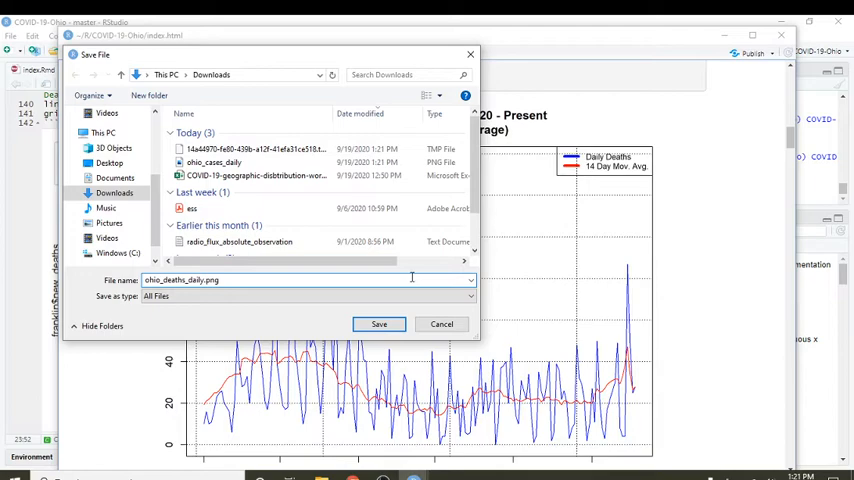
{"action": "left_click", "coordinate": [378, 323]}
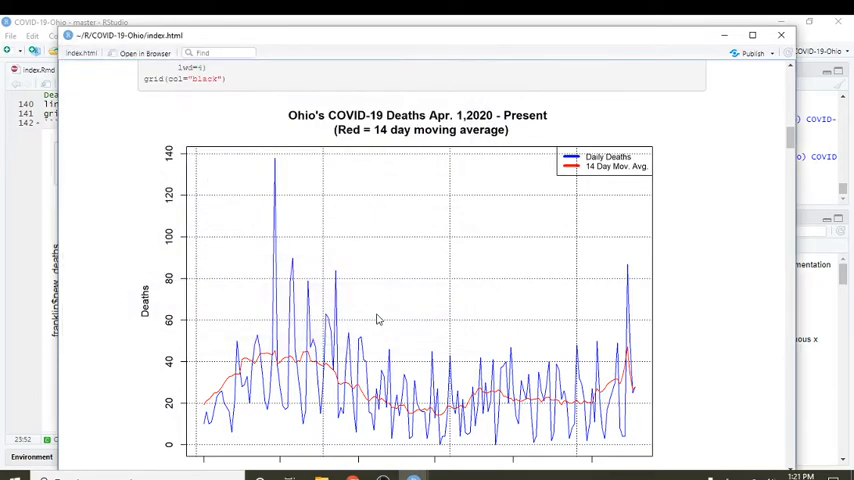
Save the weekly cases barplot as ohio_cases_weekly.png.
{"action": "right_click", "coordinate": [367, 314]}
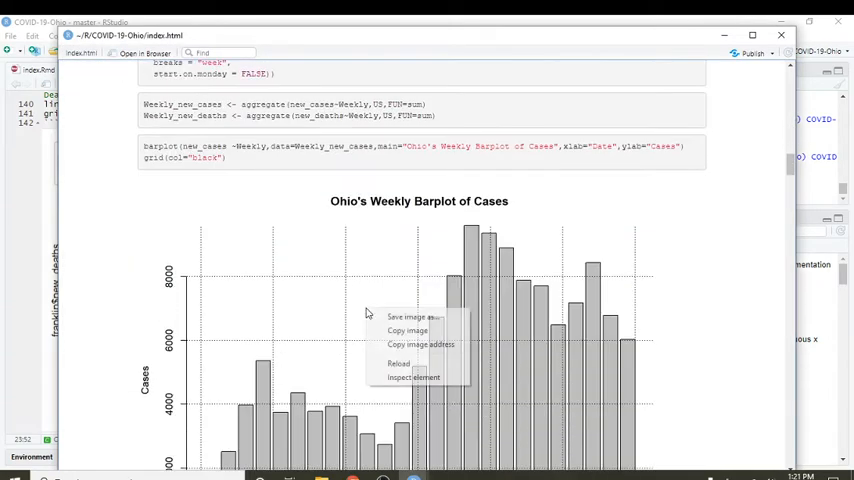
{"action": "left_click", "coordinate": [411, 317]}
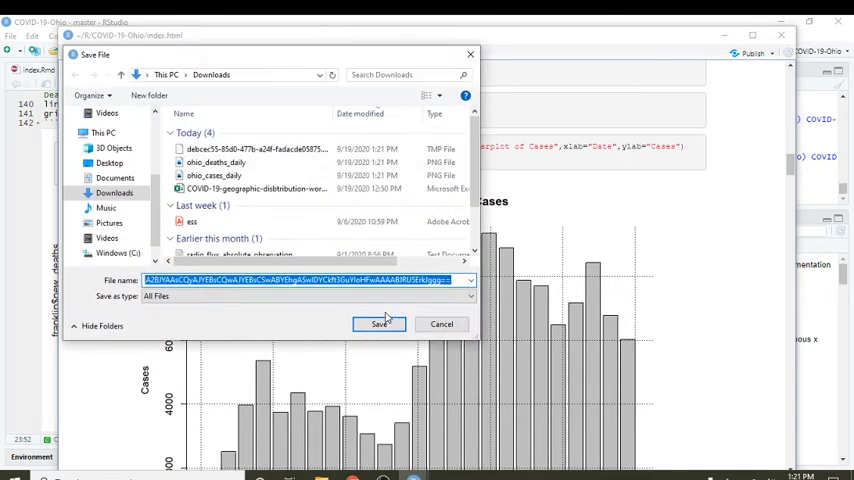
{"action": "type", "text": "ohio_cases_weekly.png"}
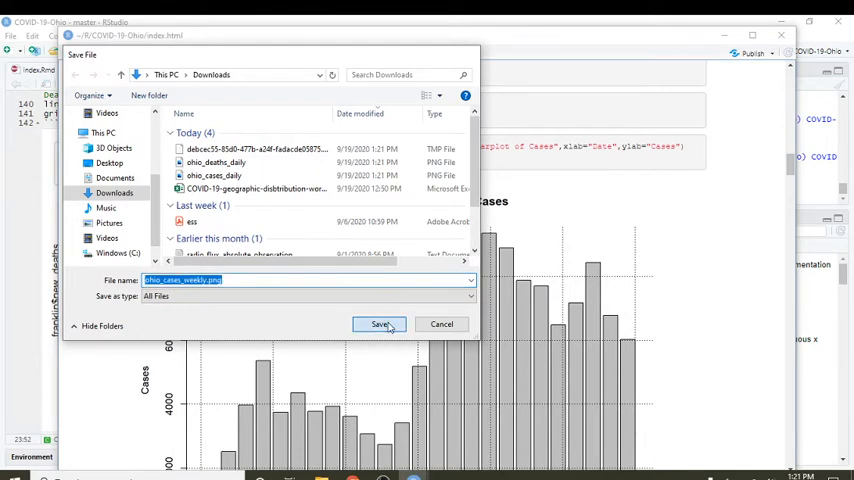
{"action": "left_click", "coordinate": [380, 324]}
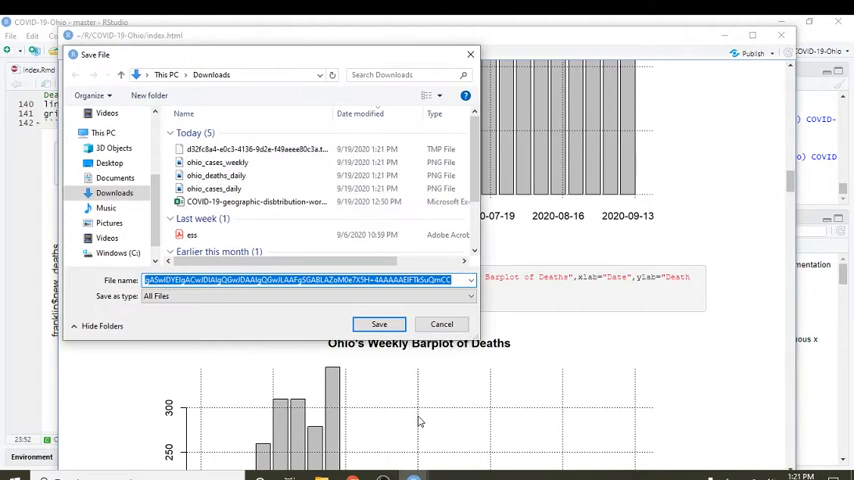
Save the weekly deaths barplot as ohio_deaths_weekly.png.
{"action": "type", "text": "ohio_deaths_weekly.pn"}
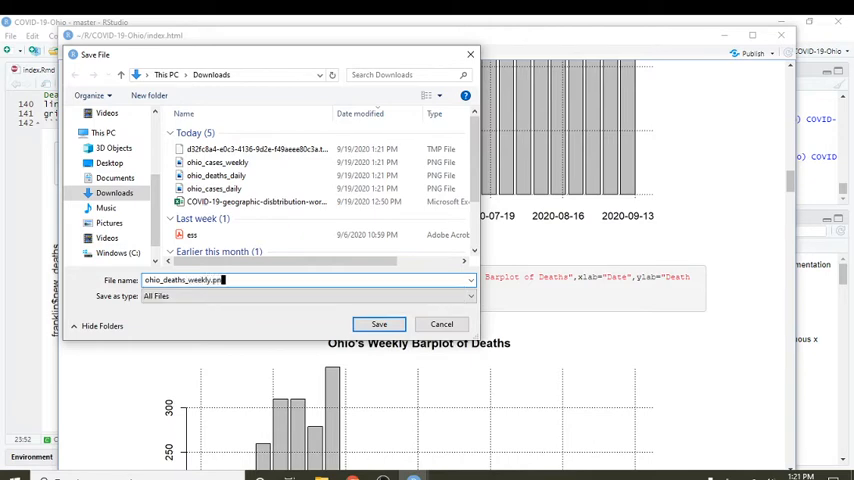
{"action": "left_click", "coordinate": [379, 324]}
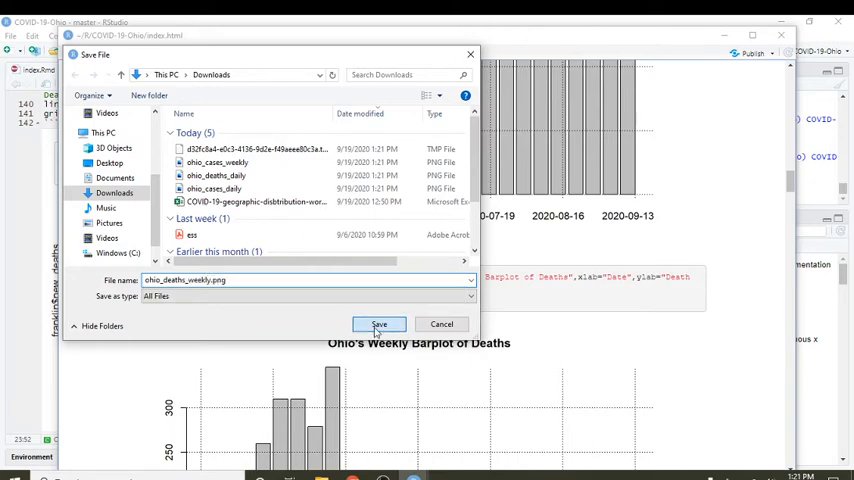
{"action": "left_click", "coordinate": [379, 324]}
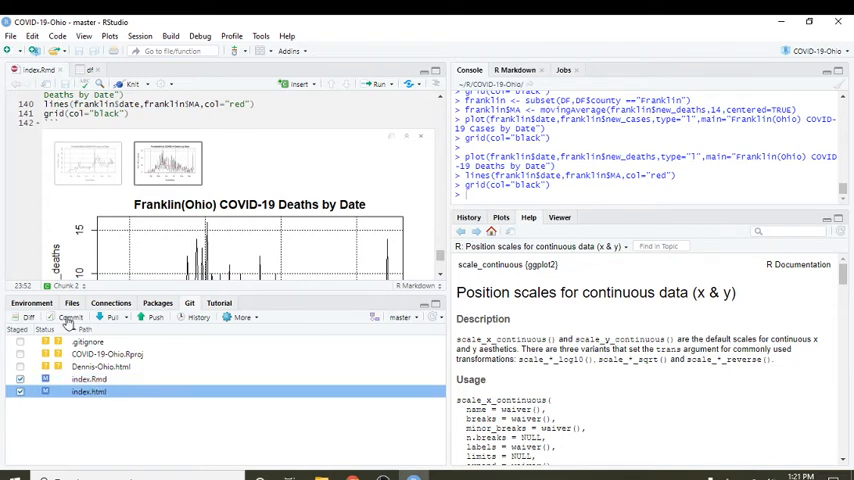
Commit the staged index.Rmd and index.html with message "Updated Sept. 19, 2020.".
{"action": "left_click", "coordinate": [69, 317]}
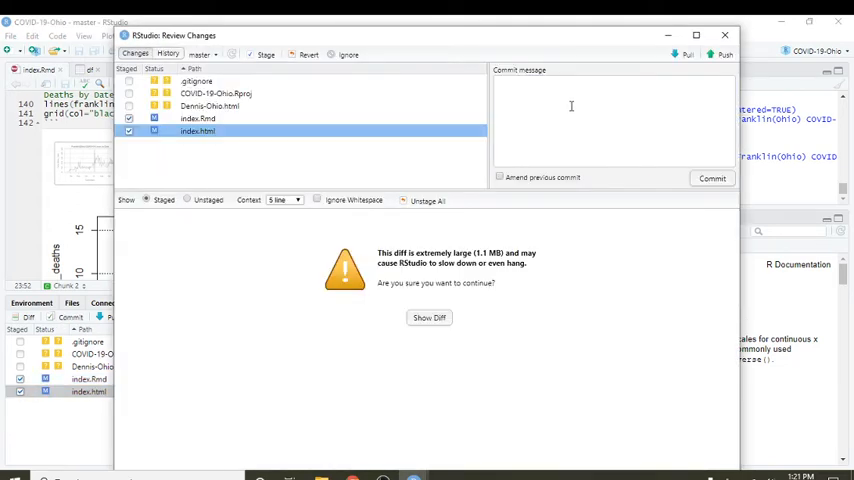
{"action": "type", "text": "updated"}
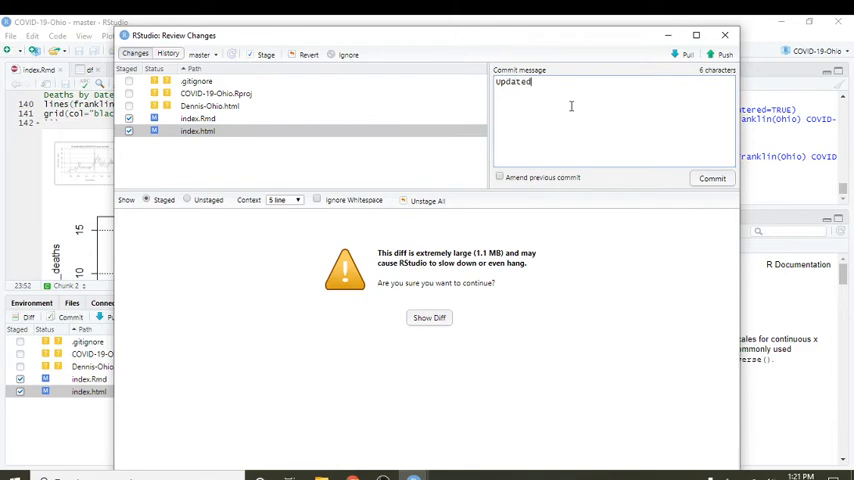
{"action": "type", "text": "Sept. 19, 2020."}
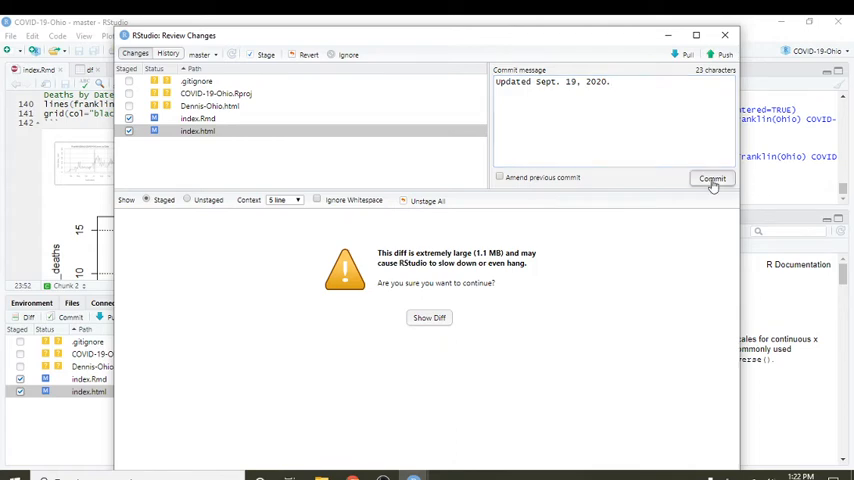
{"action": "left_click", "coordinate": [712, 178]}
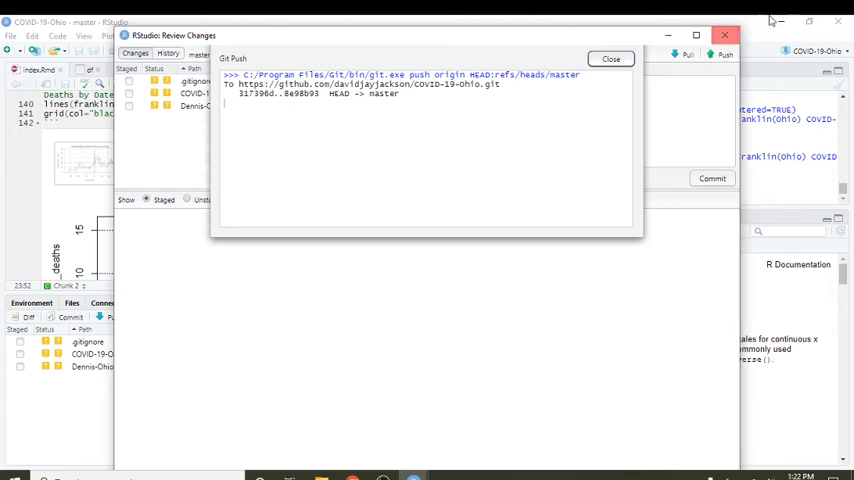
Push the commit to GitHub master and close the Review Changes window.
{"action": "left_click", "coordinate": [611, 58]}
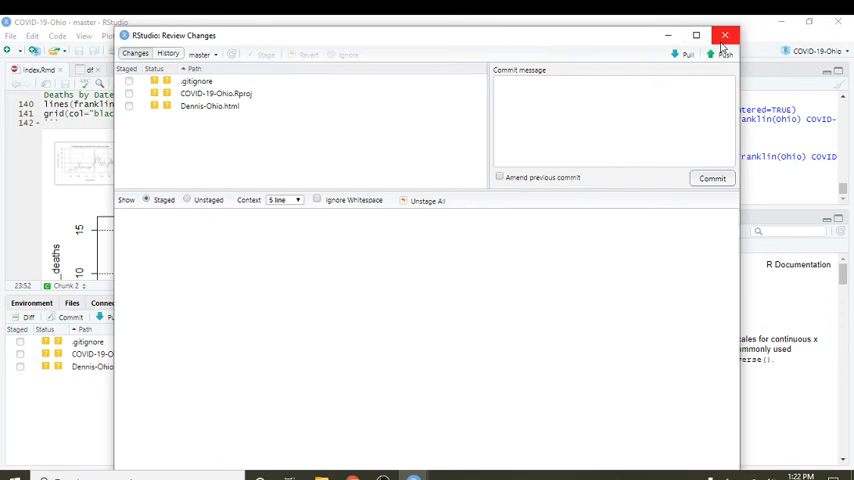
{"action": "left_click", "coordinate": [724, 54]}
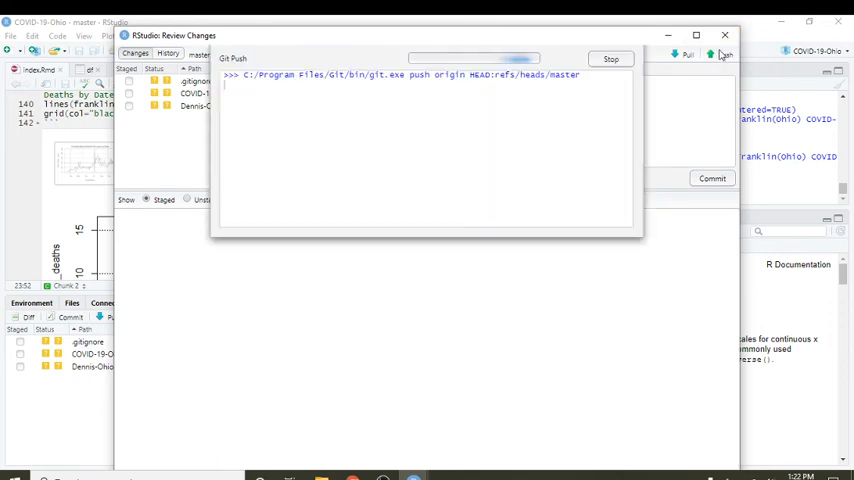
{"action": "left_click", "coordinate": [725, 37]}
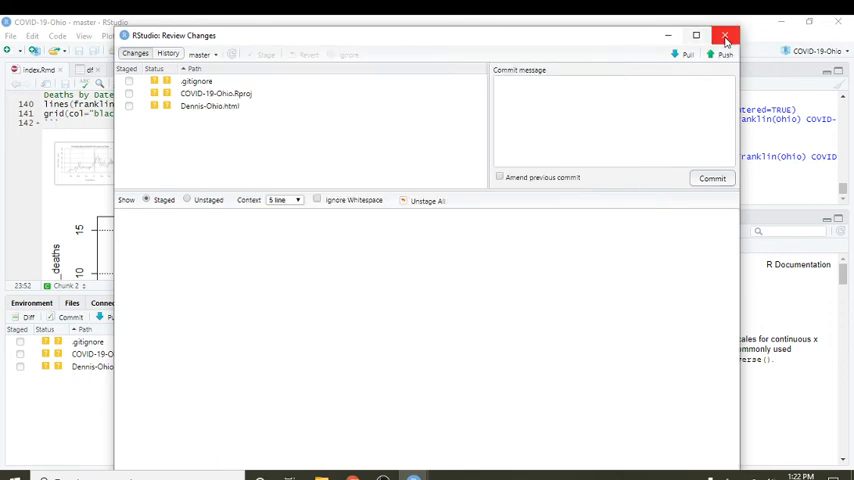
{"action": "left_click", "coordinate": [726, 35]}
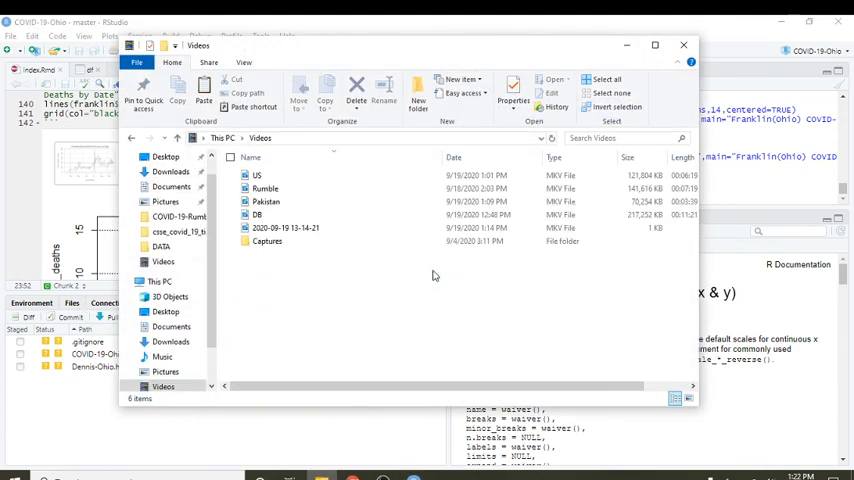
{"action": "left_click", "coordinate": [285, 227]}
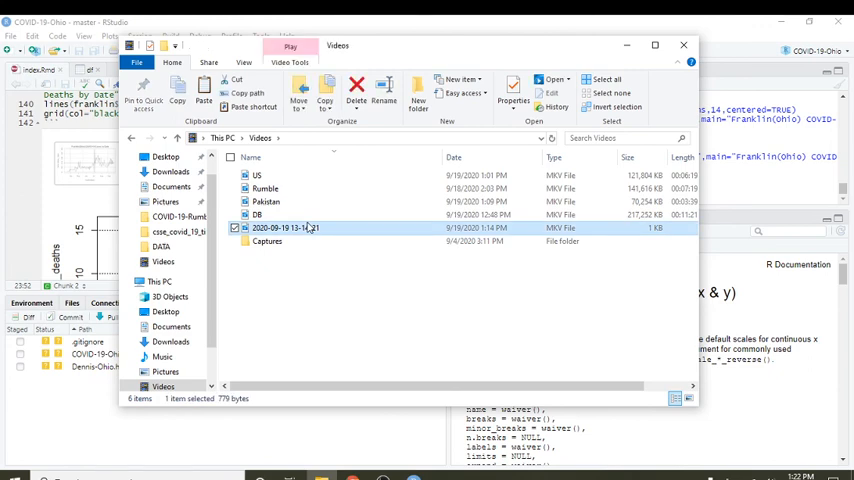
{"action": "double_click", "coordinate": [287, 227]}
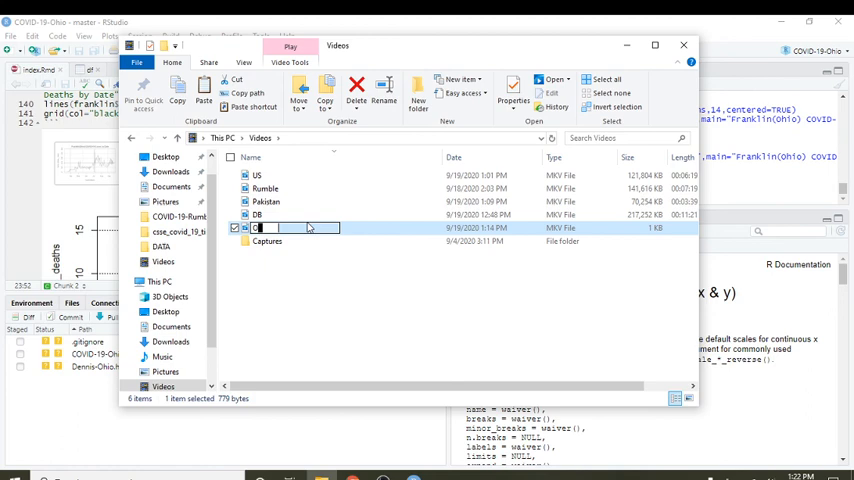
{"action": "type", "text": "Ohio"}
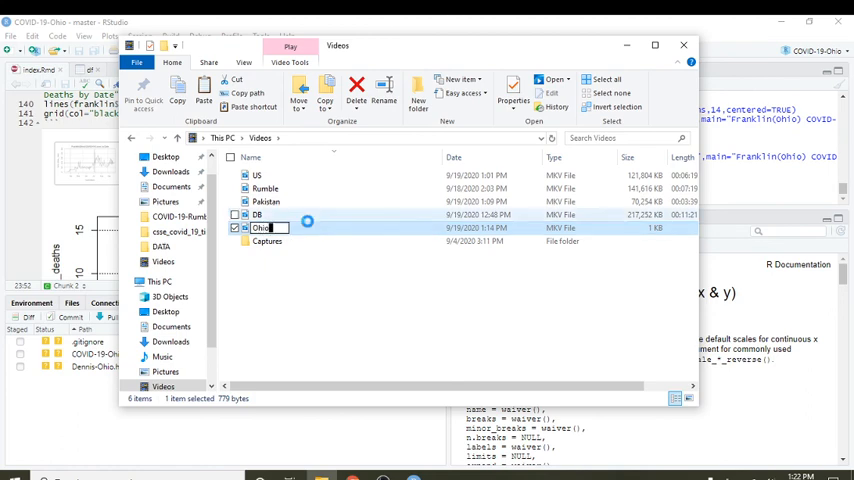